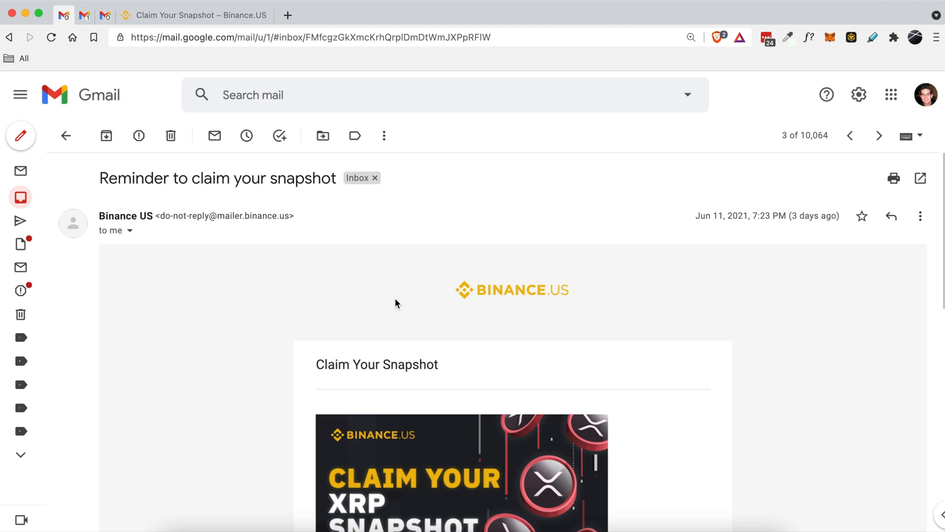
pyautogui.moveTo(329, 317)
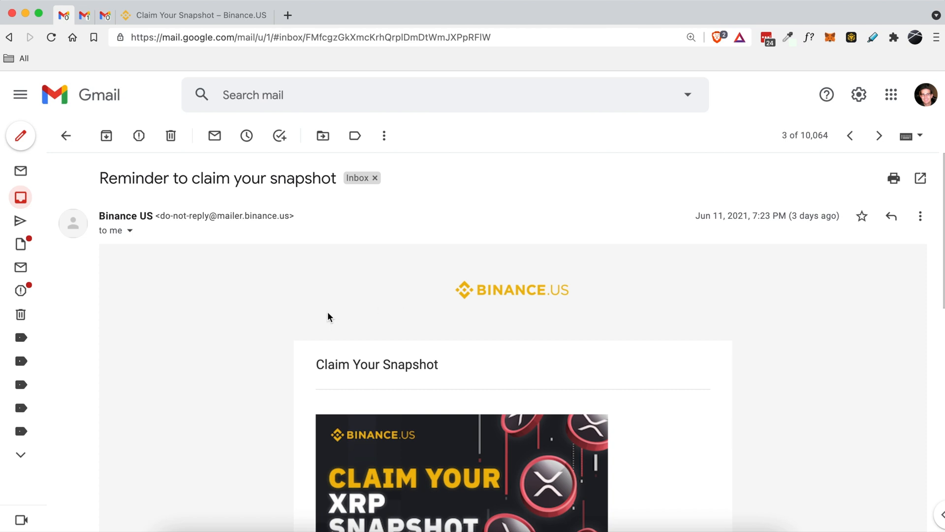
# Read the email, select the word SPARK, and try opening the wallet list blog post
pyautogui.scroll(-3)
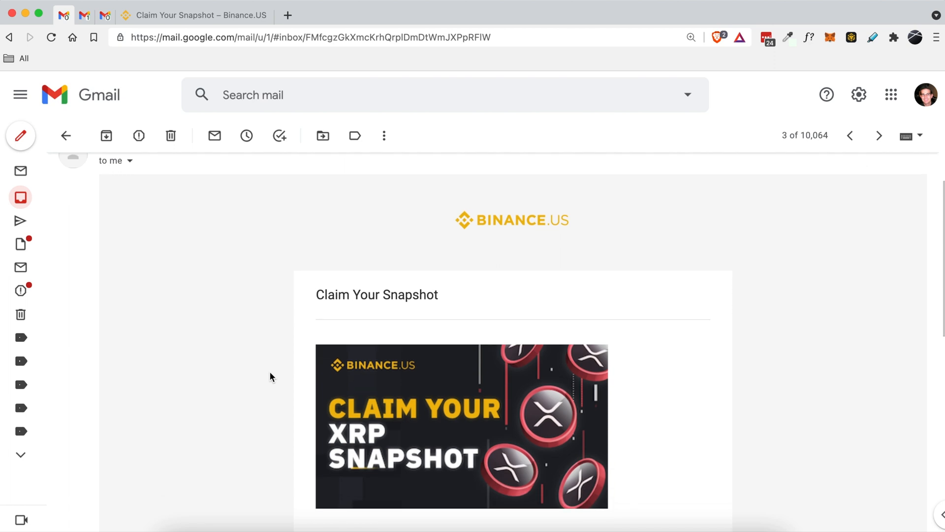
pyautogui.scroll(-3)
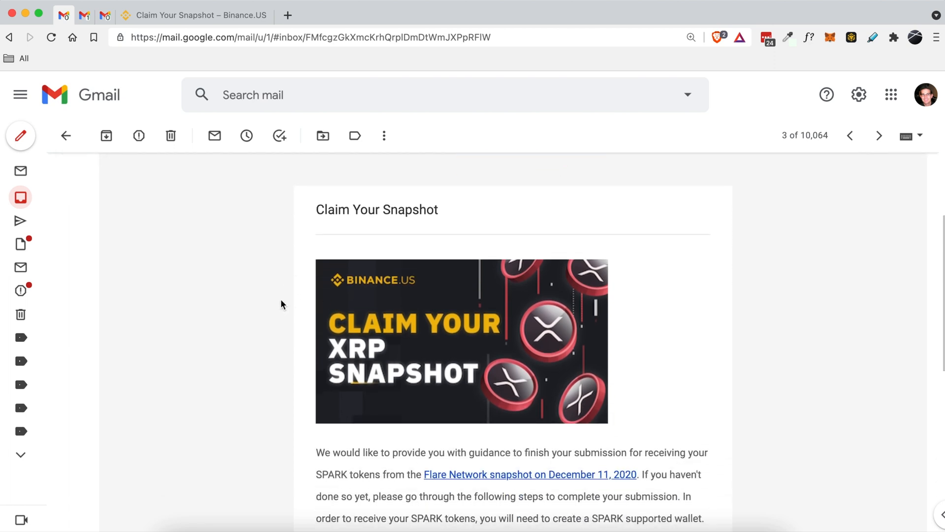
pyautogui.moveTo(269, 306)
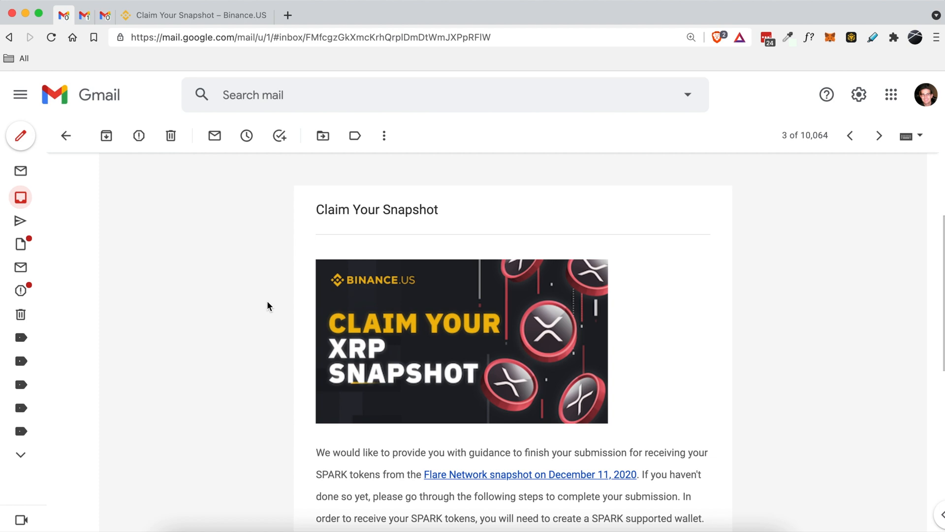
pyautogui.moveTo(304, 335)
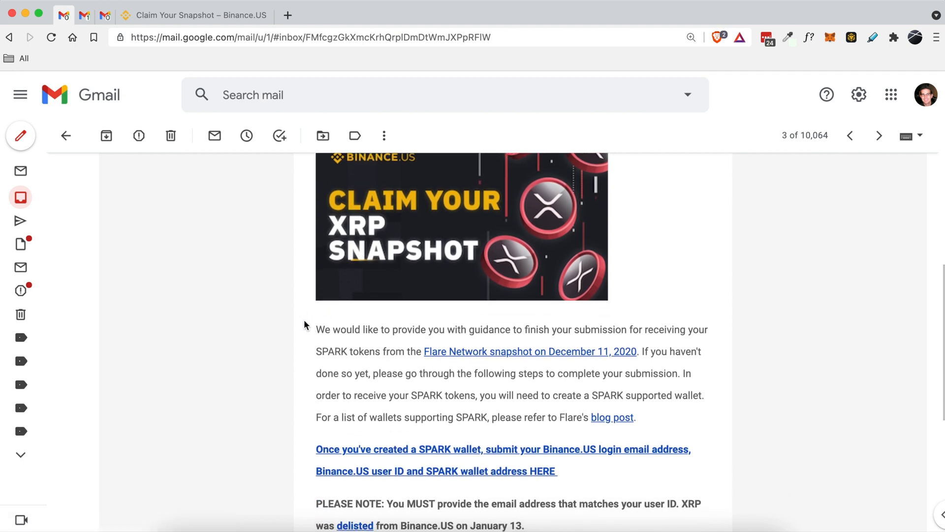
pyautogui.scroll(-3)
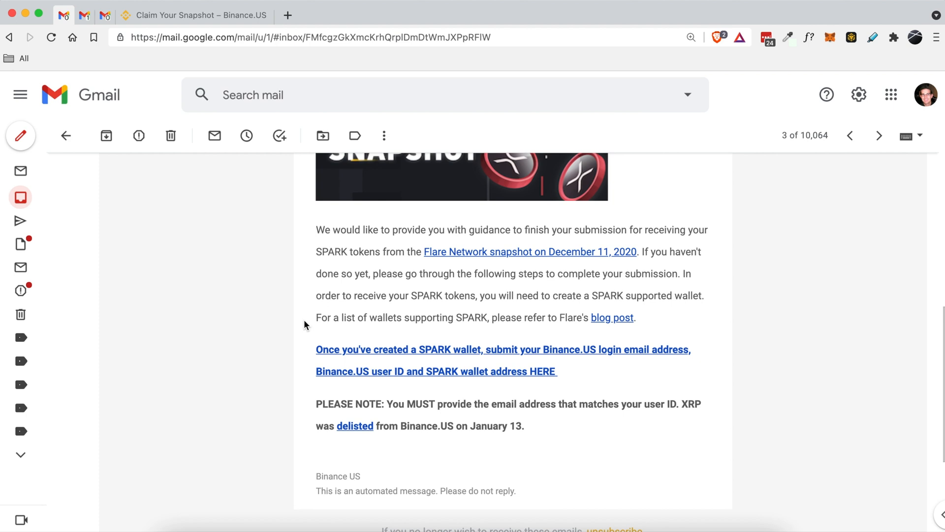
pyautogui.moveTo(432, 290)
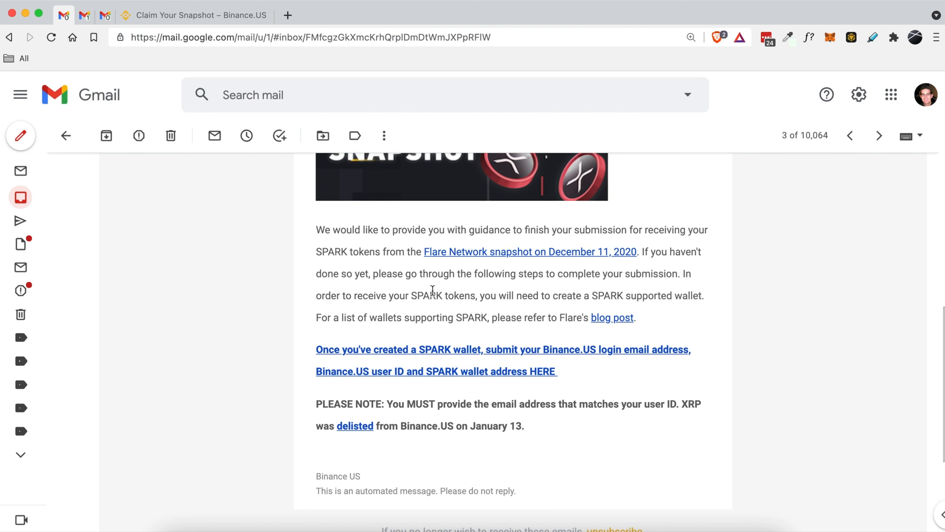
pyautogui.doubleClick(425, 296)
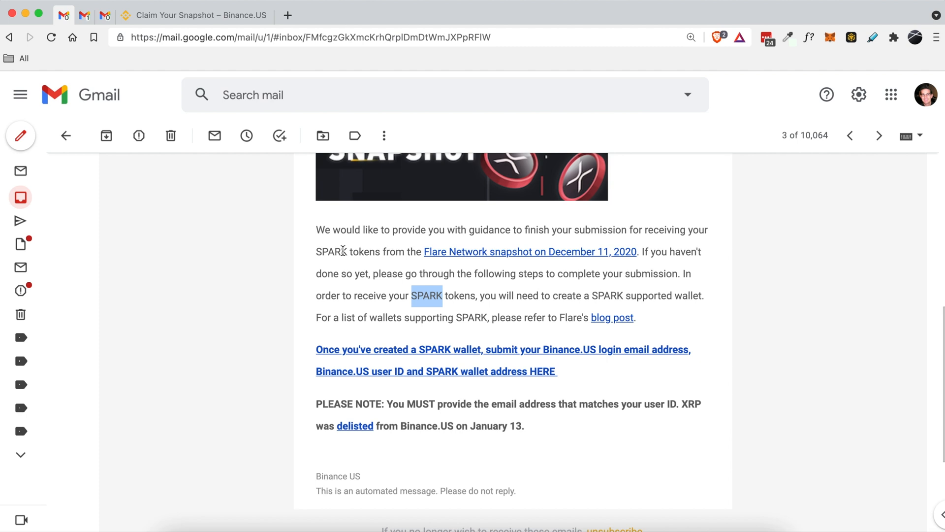
pyautogui.moveTo(359, 313)
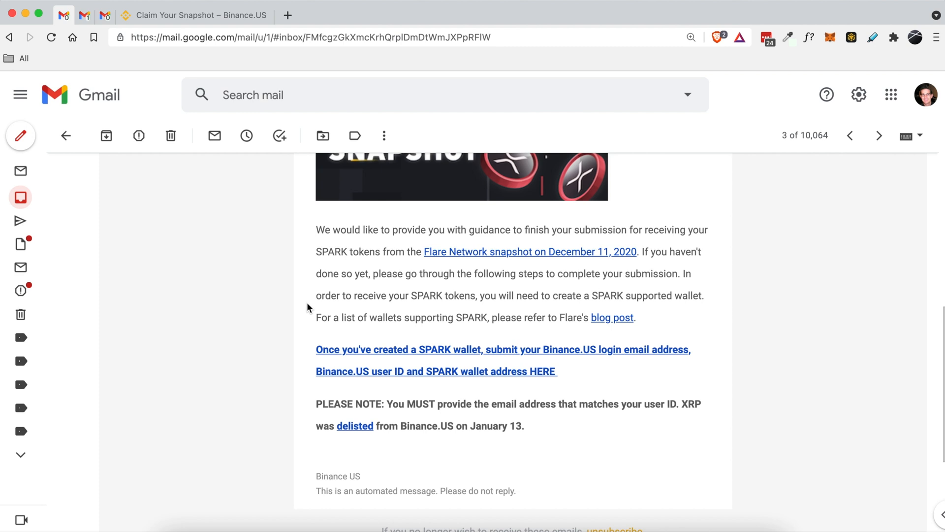
pyautogui.moveTo(319, 329)
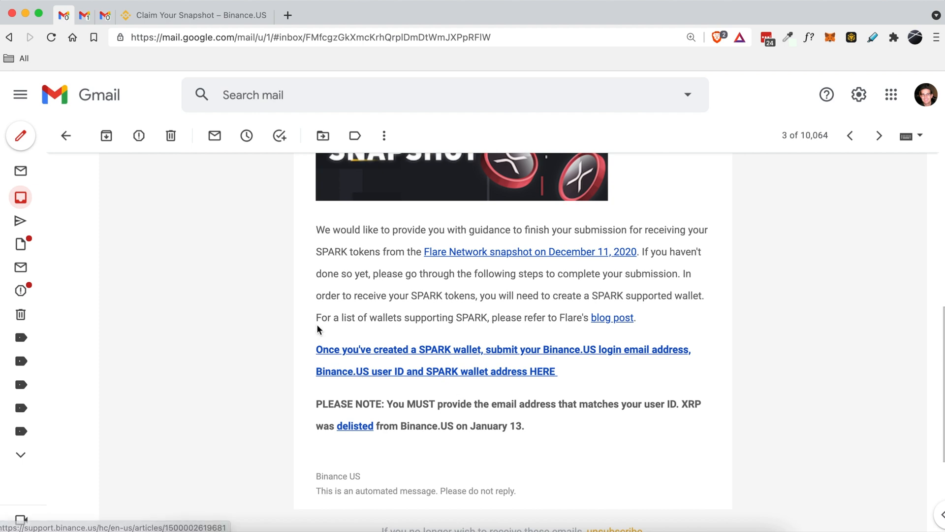
pyautogui.moveTo(479, 274)
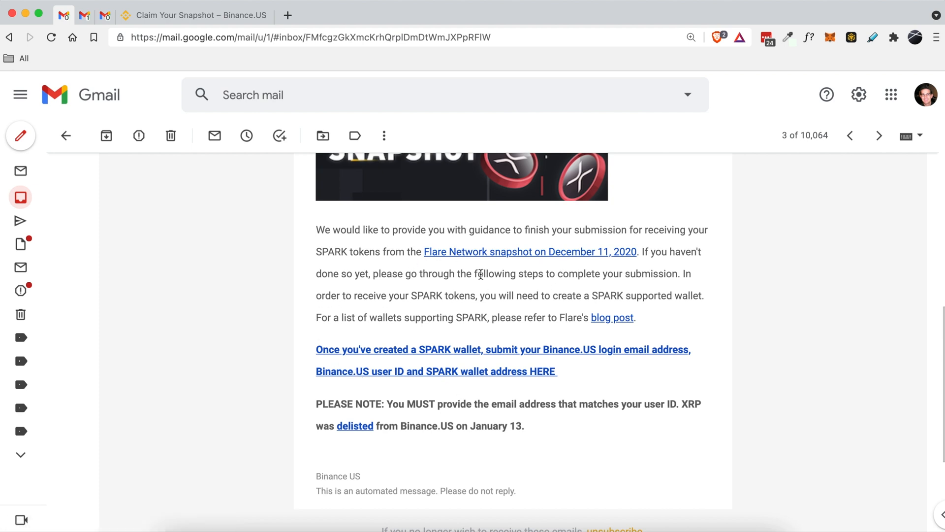
pyautogui.moveTo(432, 320)
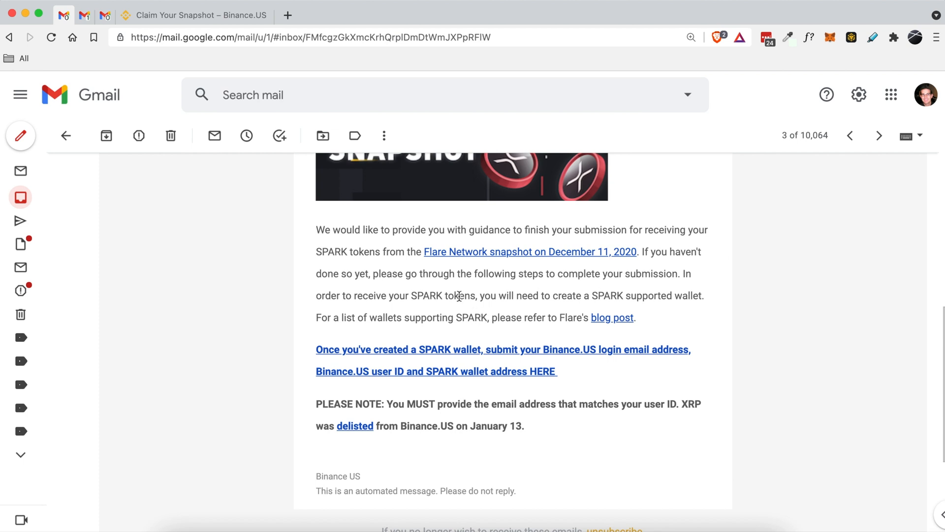
pyautogui.rightClick(611, 317)
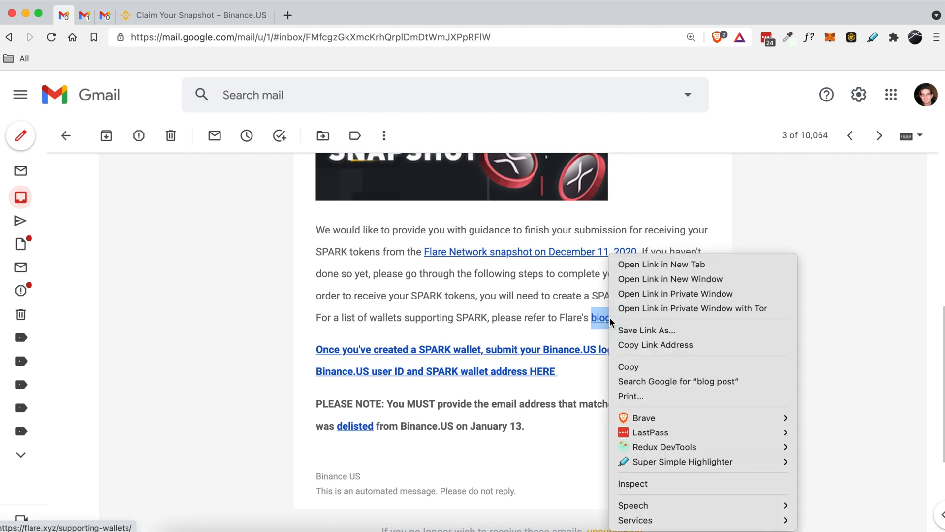
pyautogui.click(661, 264)
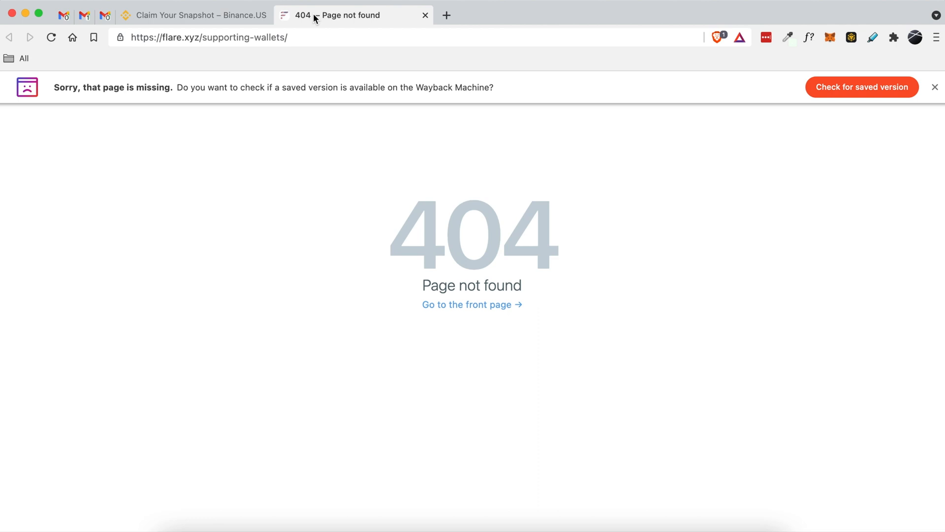
pyautogui.click(193, 16)
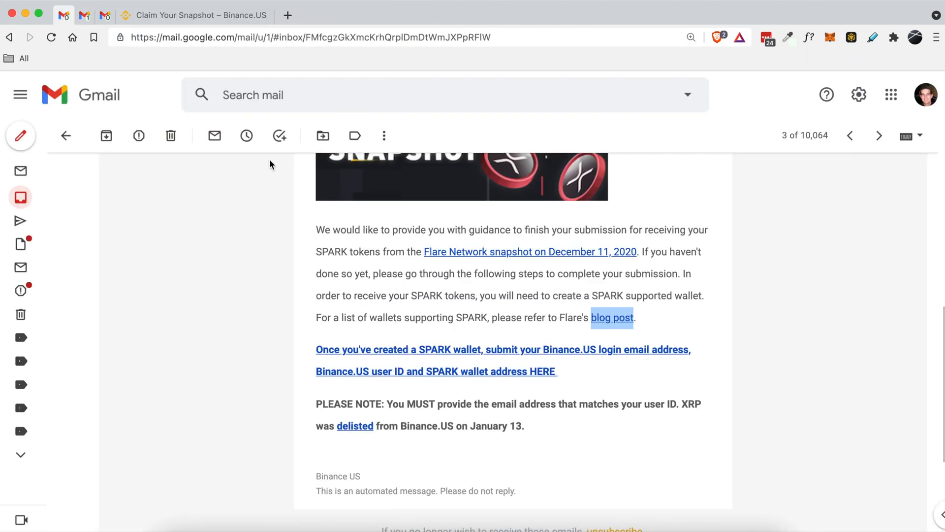
pyautogui.moveTo(349, 339)
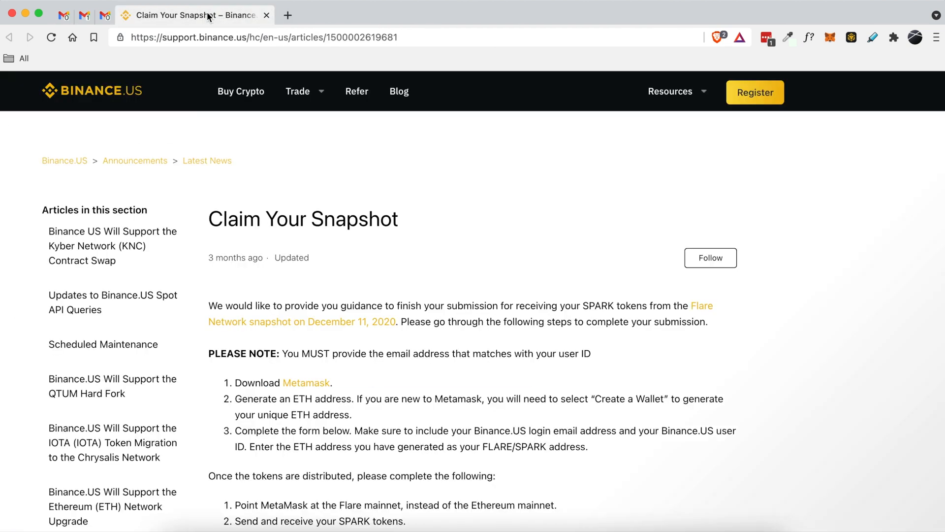
# Scroll the Claim Your Snapshot article down to its MetaMask steps and submission form
pyautogui.scroll(-3)
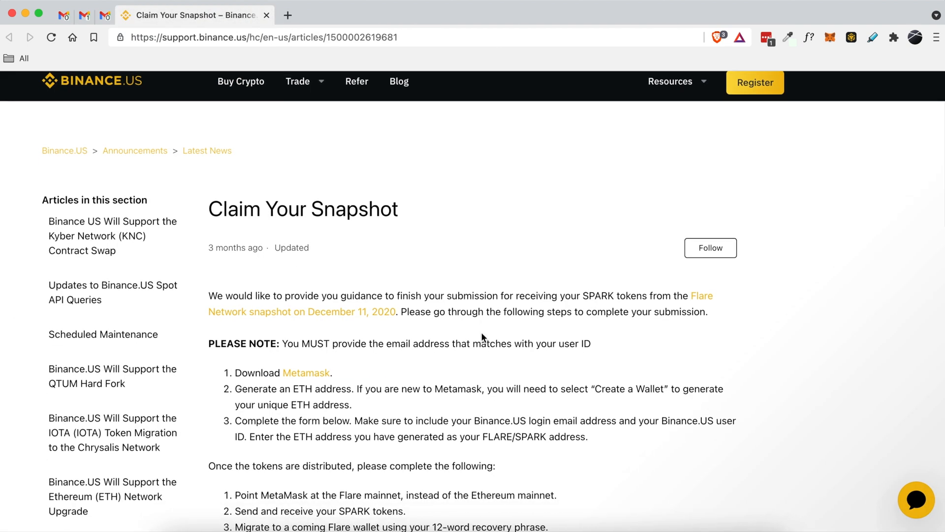
pyautogui.scroll(-3)
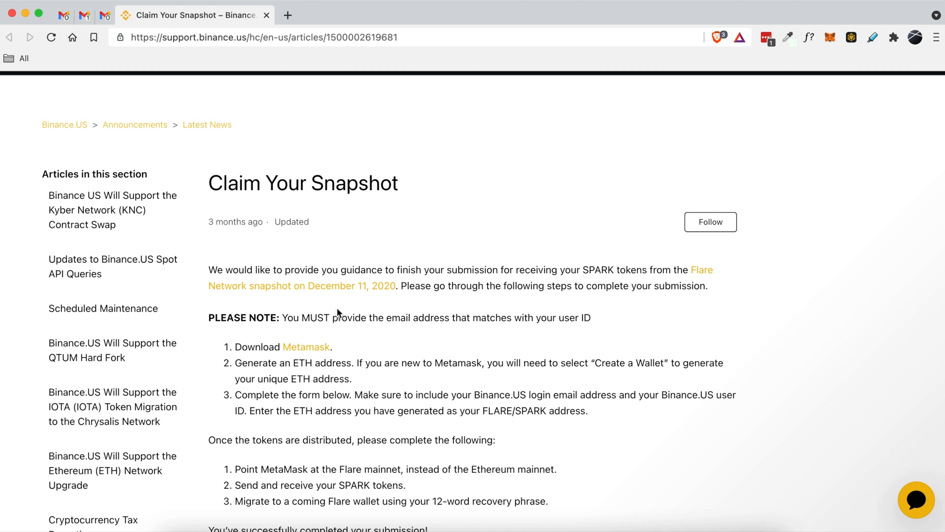
pyautogui.moveTo(306, 346)
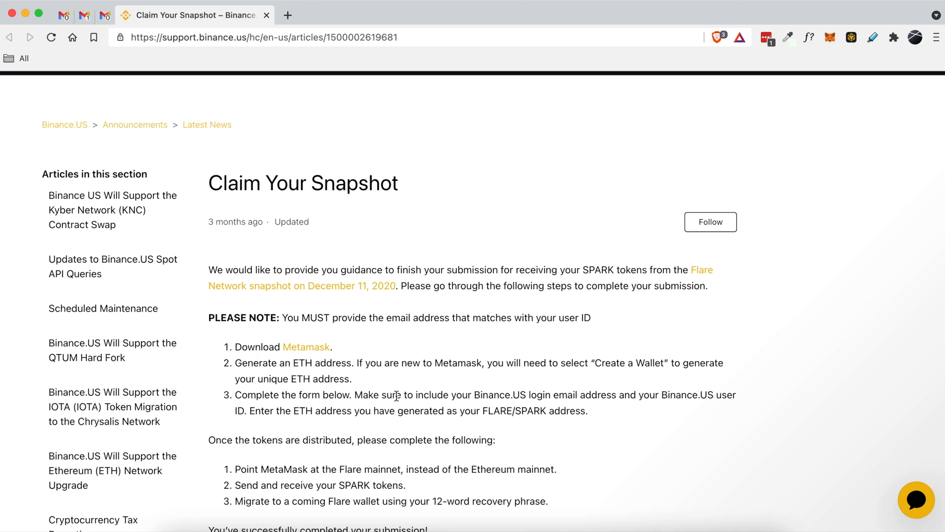
pyautogui.scroll(-3)
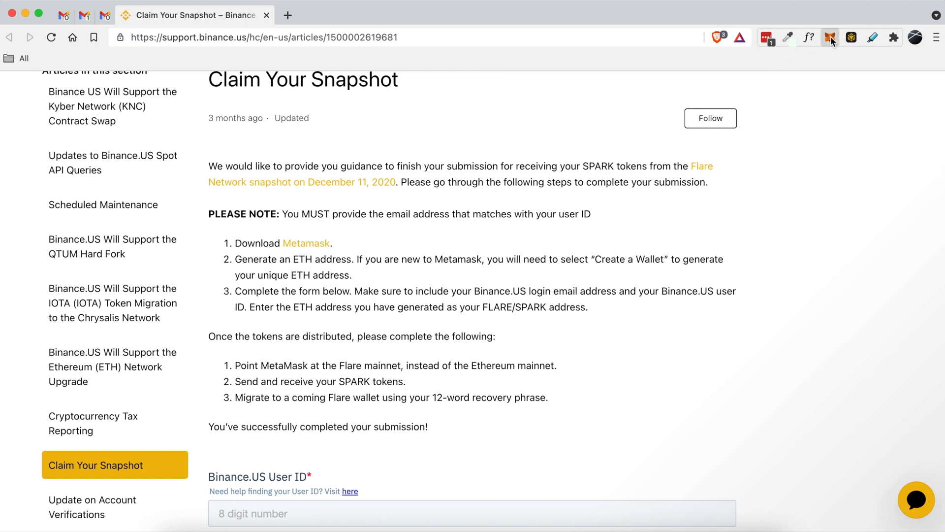
# Unlock MetaMask and switch its network from Binance Smart Chain to Ethereum Mainnet
pyautogui.click(830, 38)
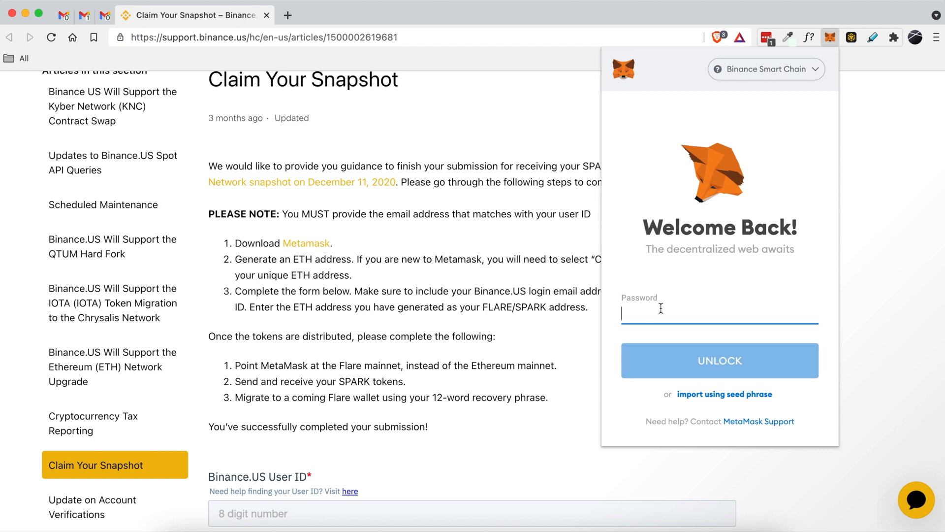
pyautogui.click(719, 359)
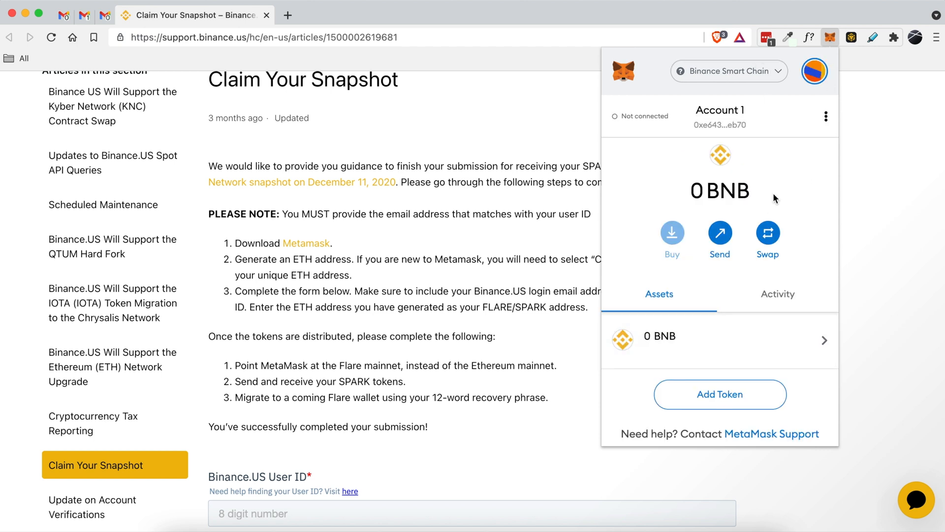
pyautogui.moveTo(312, 270)
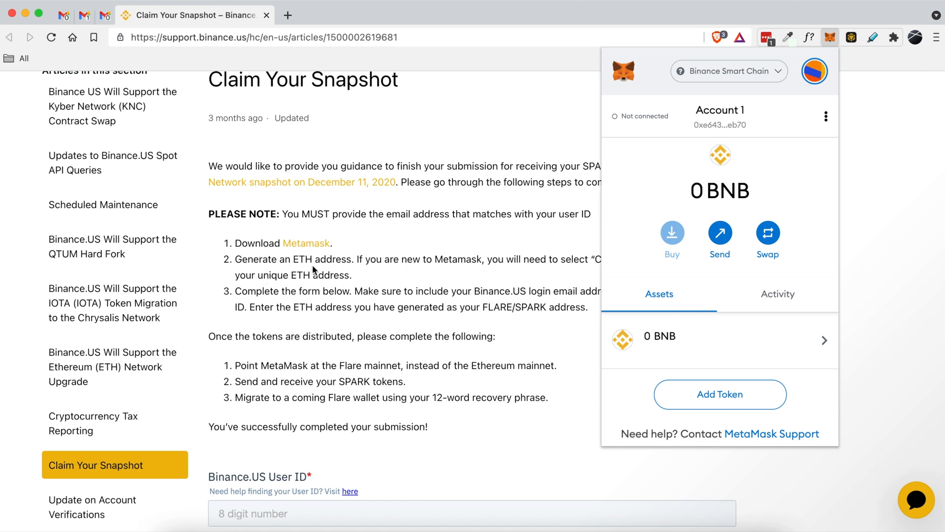
pyautogui.moveTo(569, 220)
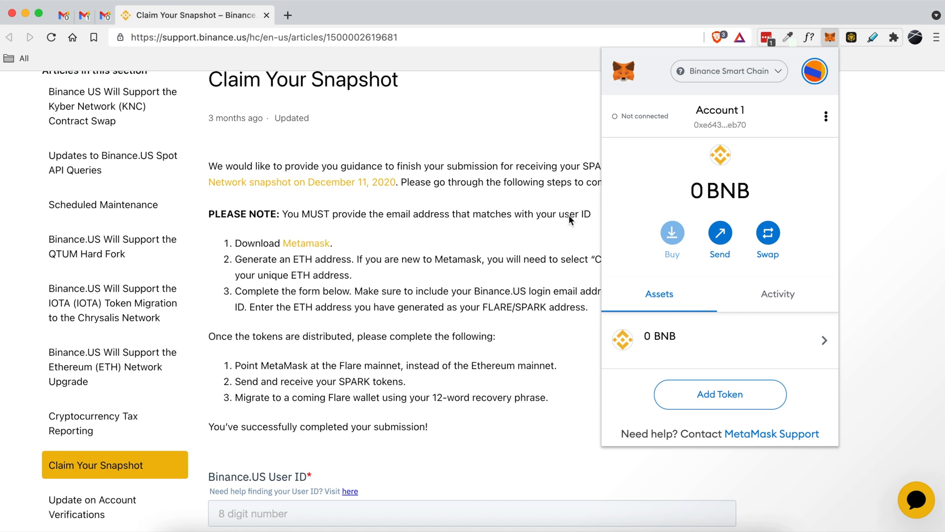
pyautogui.click(728, 71)
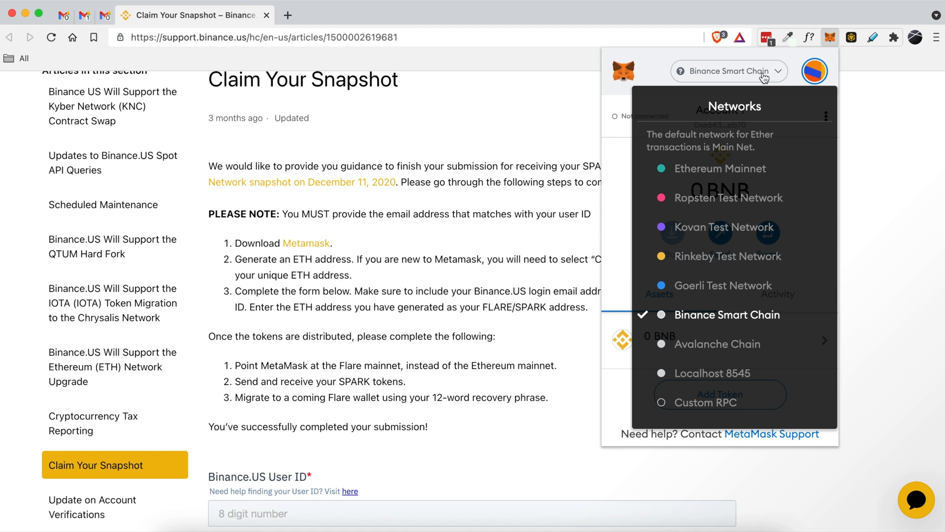
pyautogui.moveTo(718, 168)
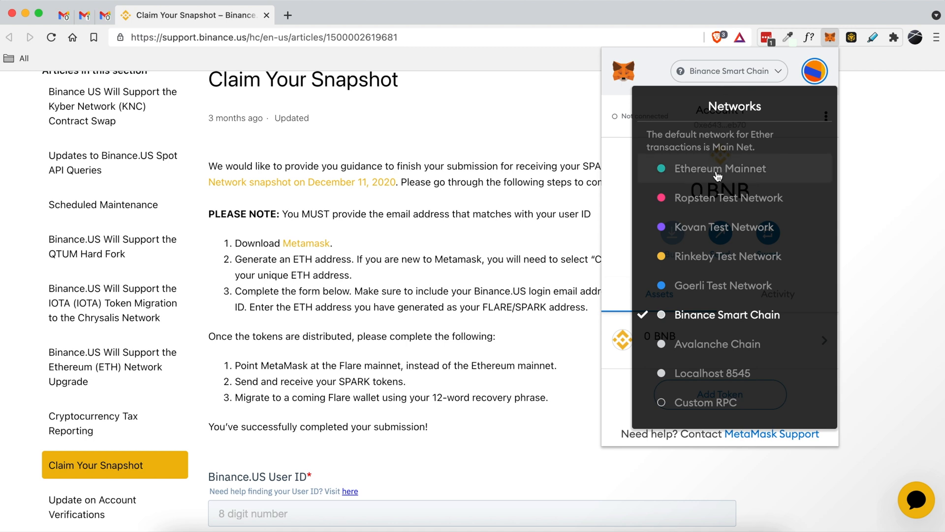
pyautogui.click(721, 168)
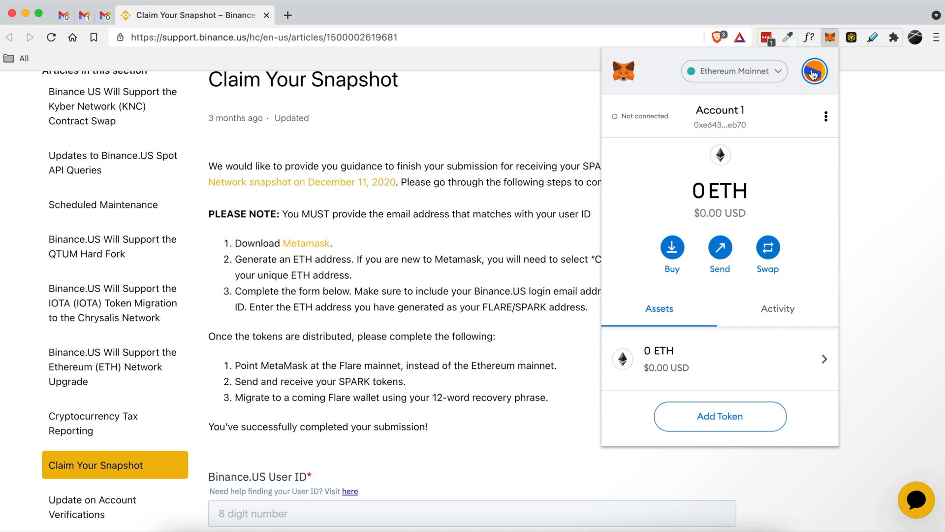
# Add a new MetaMask account named 'XRP Snapshot' on Ethereum Mainnet
pyautogui.click(814, 70)
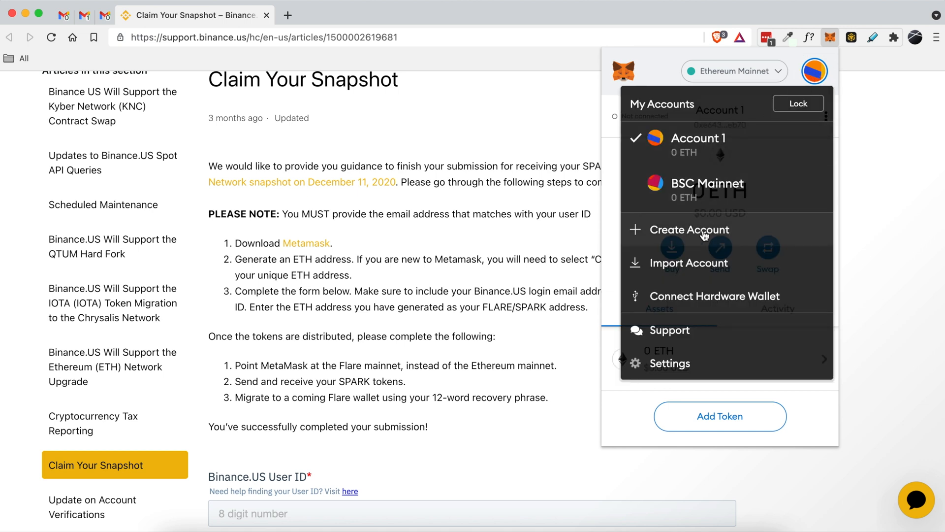
pyautogui.click(689, 230)
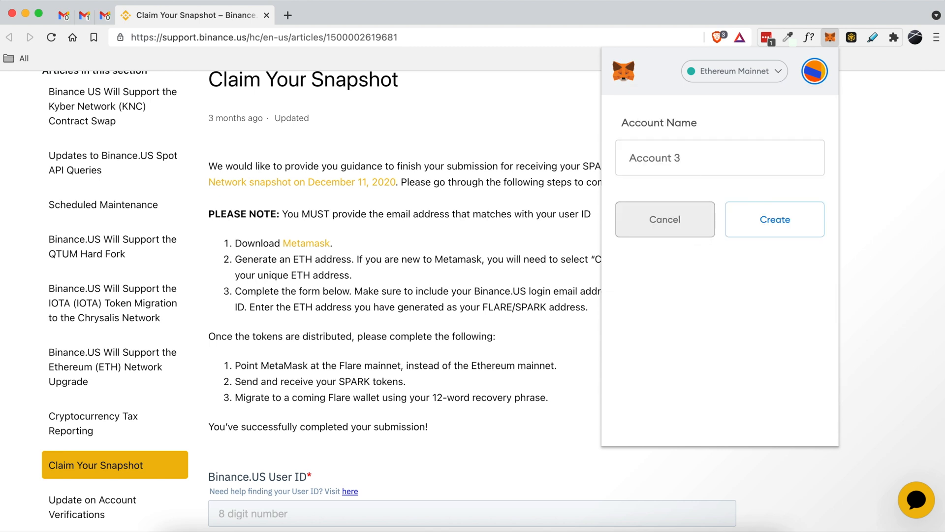
pyautogui.write('XRP Snapshot')
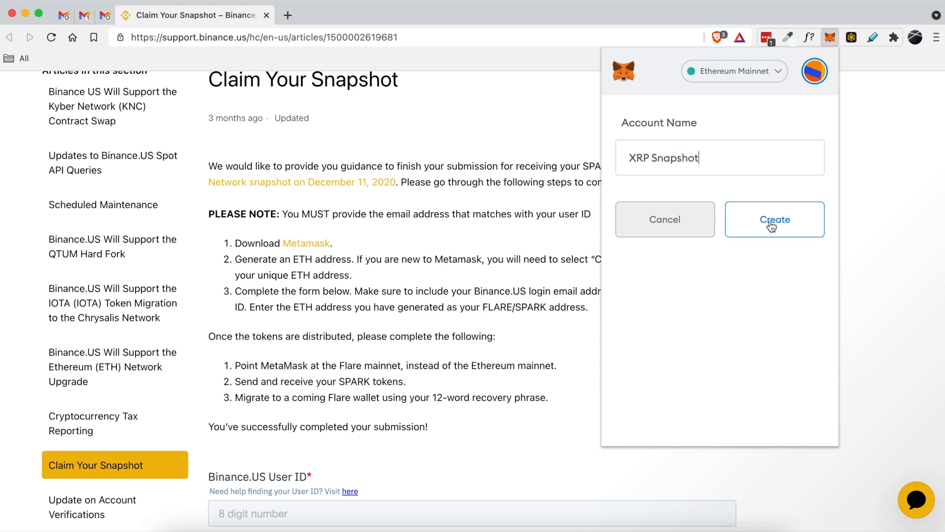
pyautogui.click(775, 219)
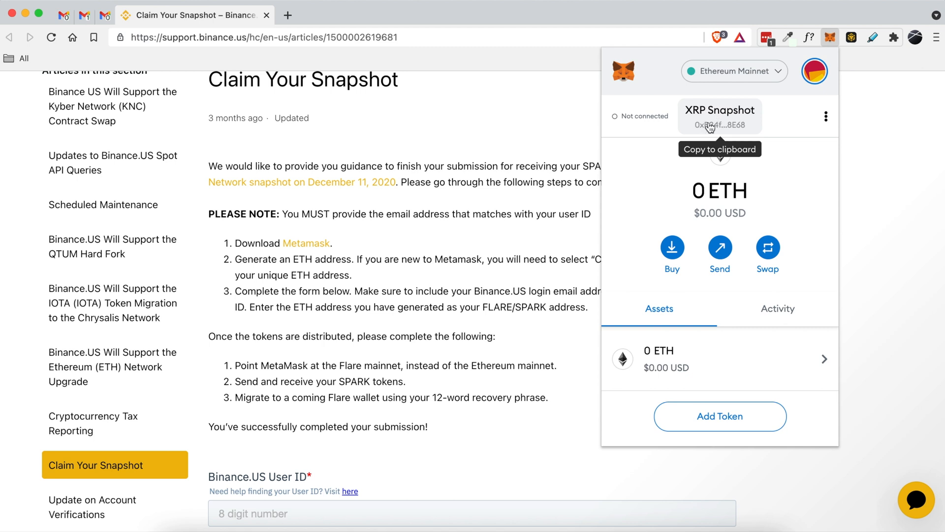
pyautogui.moveTo(716, 118)
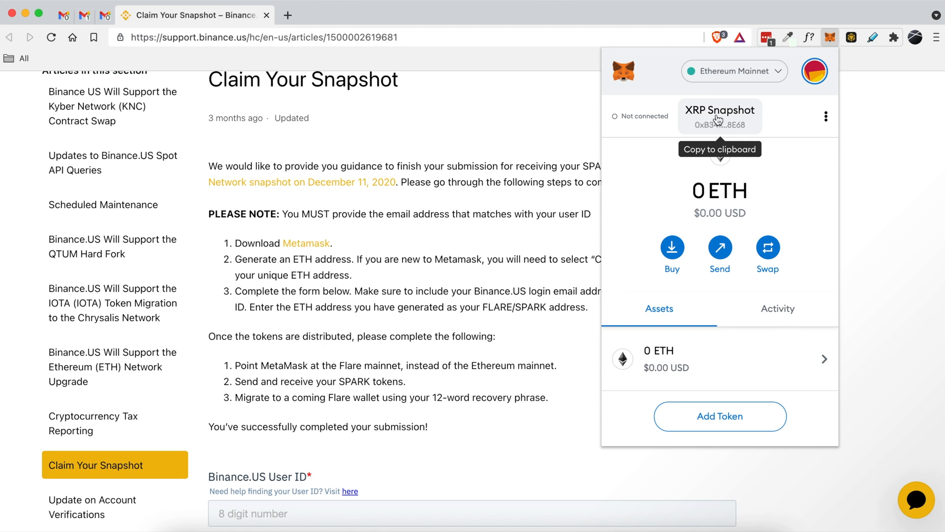
pyautogui.moveTo(364, 235)
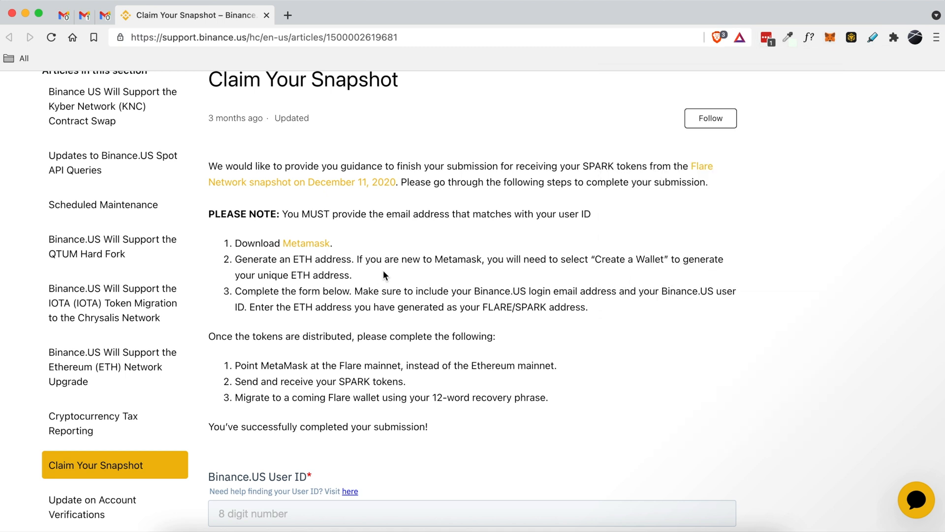
pyautogui.scroll(-3)
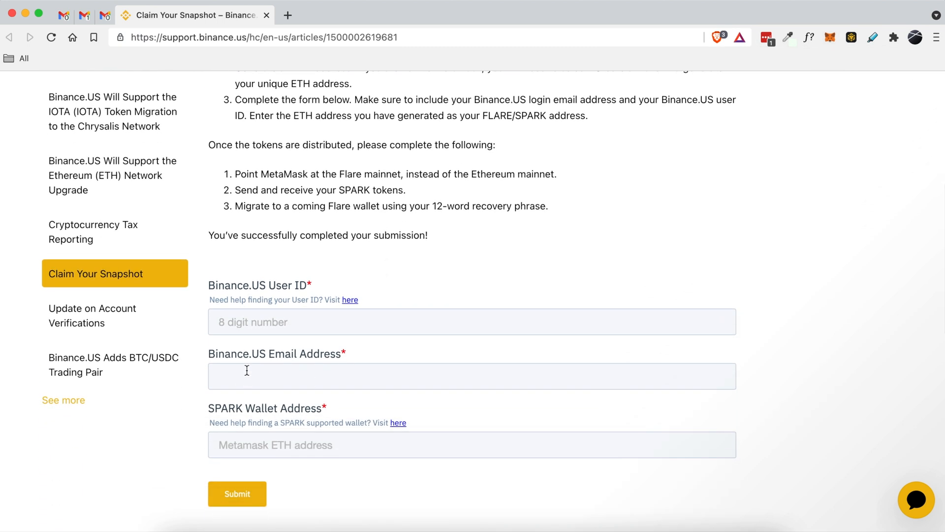
pyautogui.rightClick(232, 445)
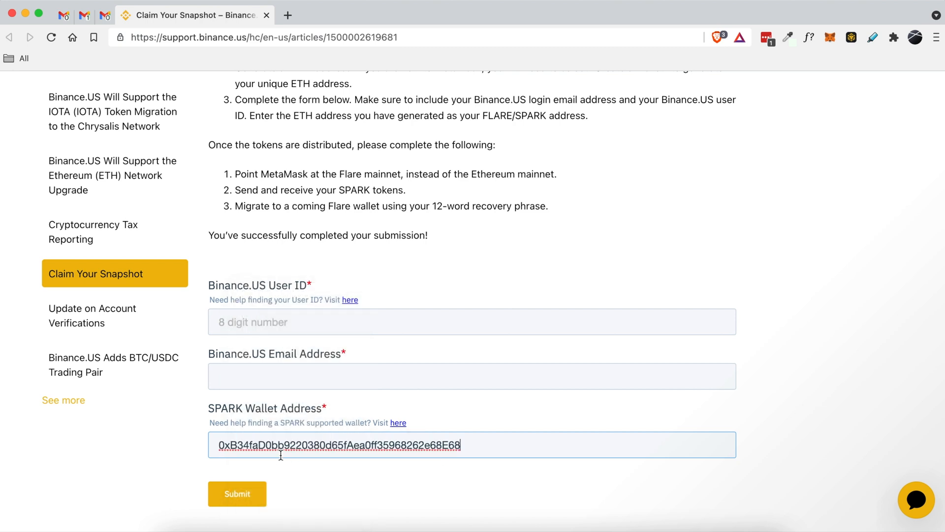
pyautogui.moveTo(335, 399)
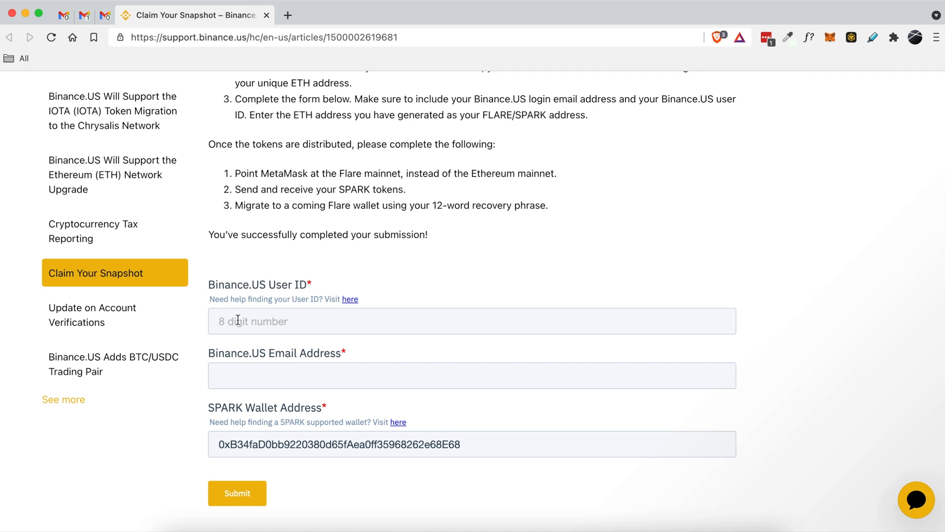
pyautogui.moveTo(376, 289)
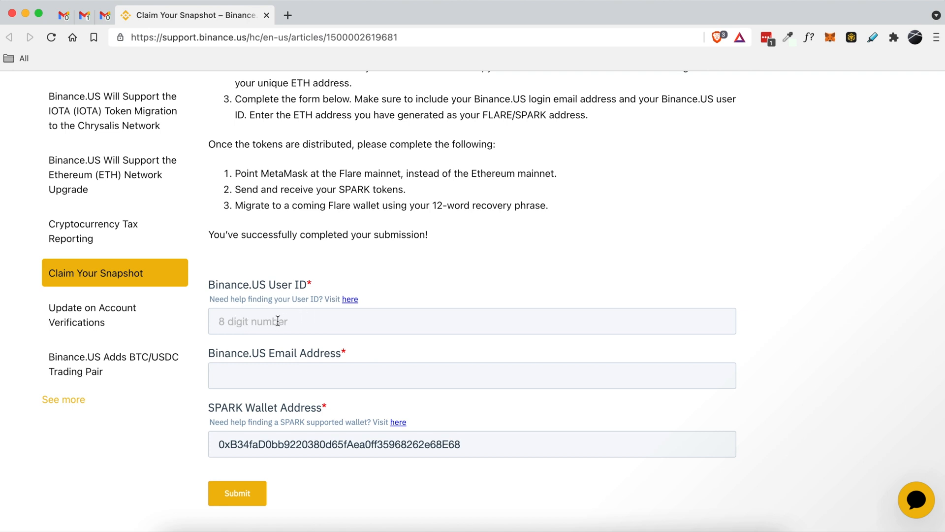
pyautogui.moveTo(362, 260)
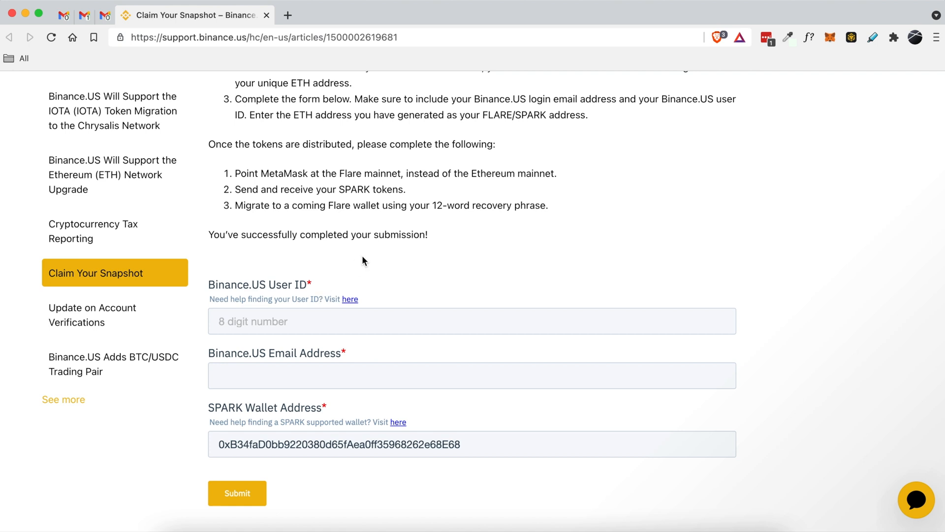
pyautogui.write('52143397')
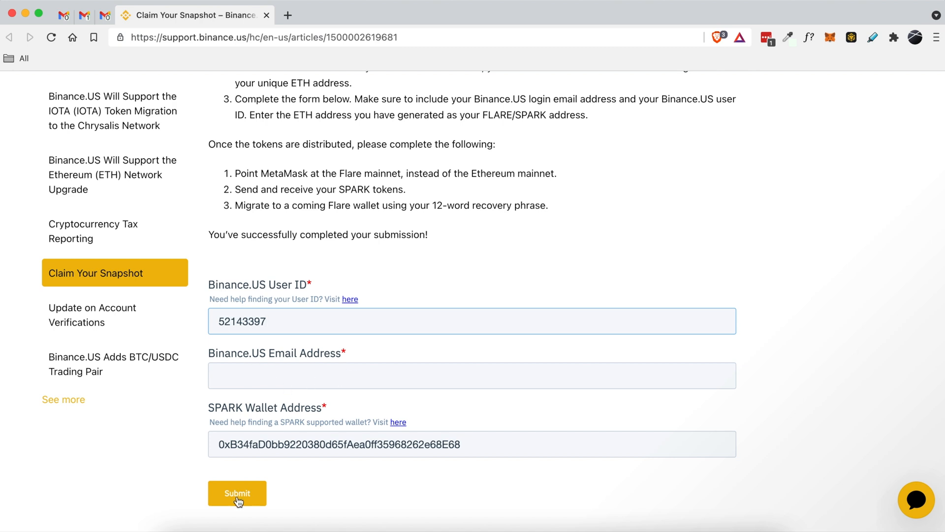
pyautogui.click(237, 493)
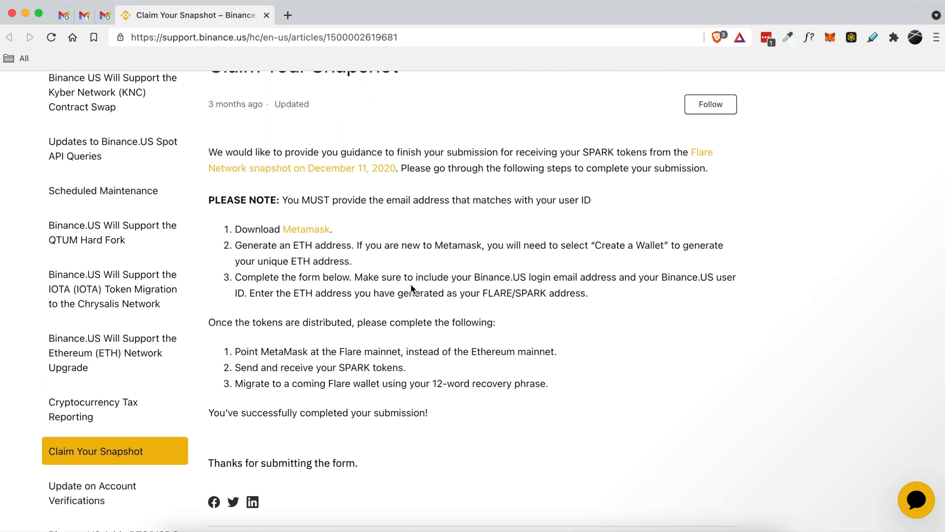
pyautogui.moveTo(363, 272)
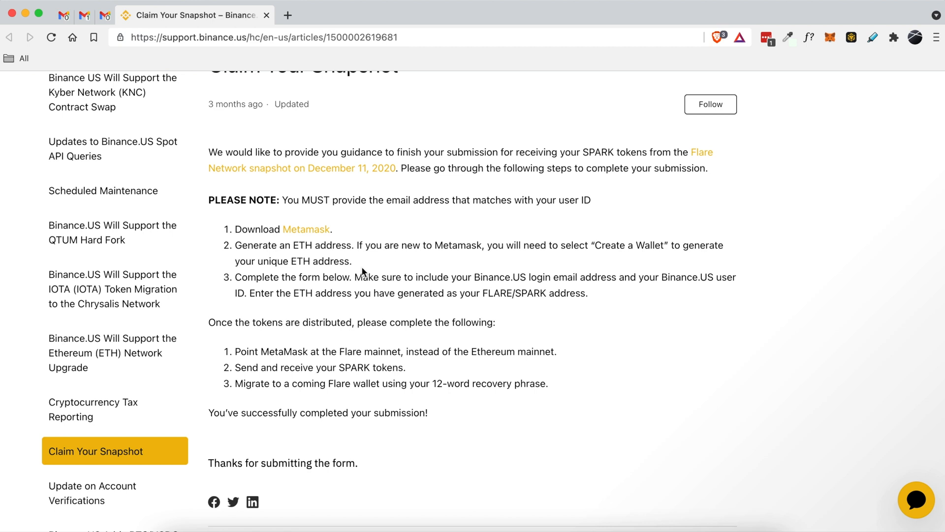
pyautogui.moveTo(305, 260)
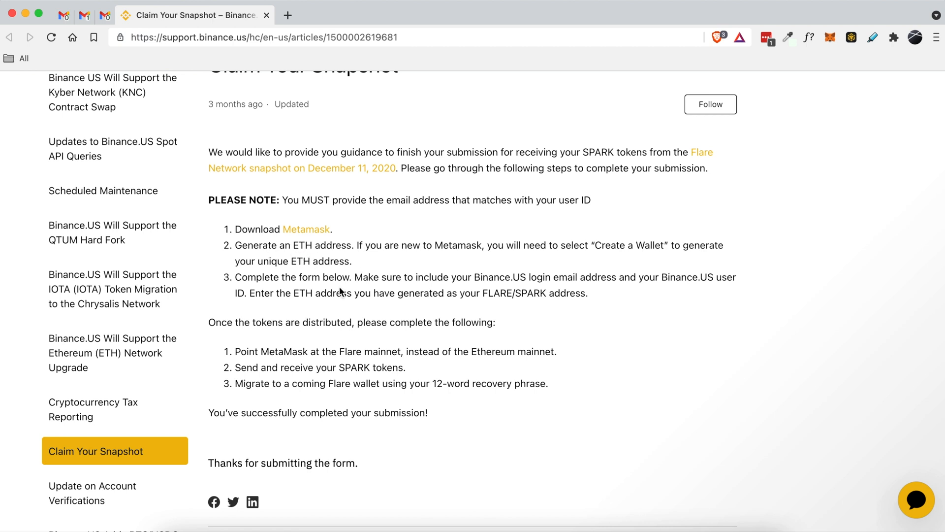
pyautogui.moveTo(235, 322); pyautogui.dragTo(337, 322)
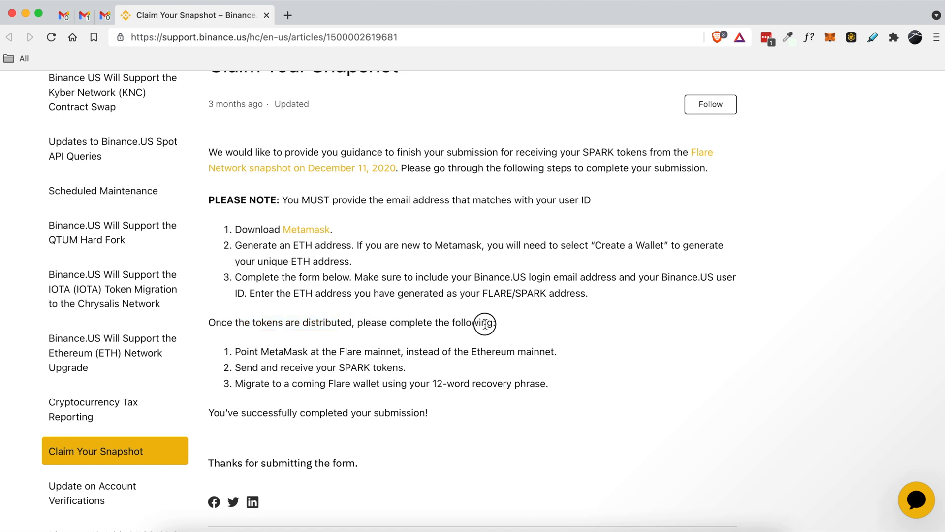
pyautogui.moveTo(482, 322); pyautogui.dragTo(326, 323)
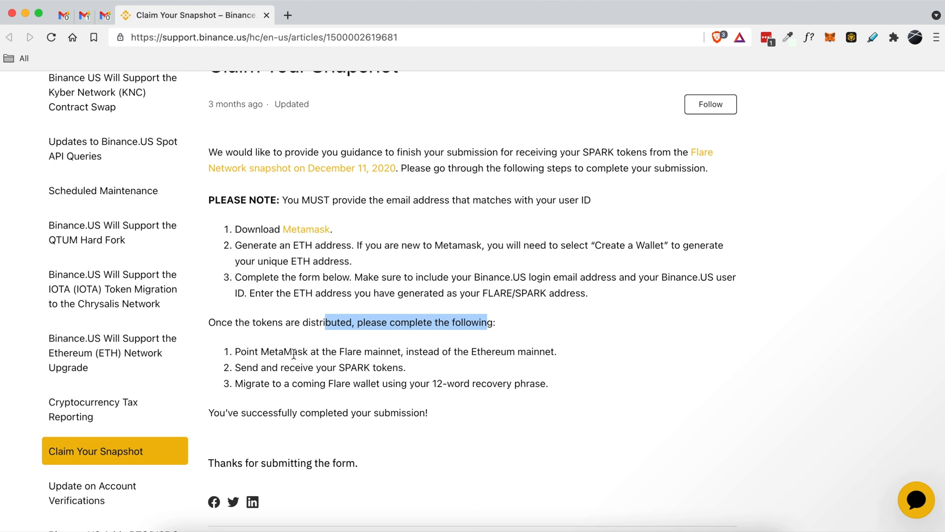
pyautogui.moveTo(533, 344)
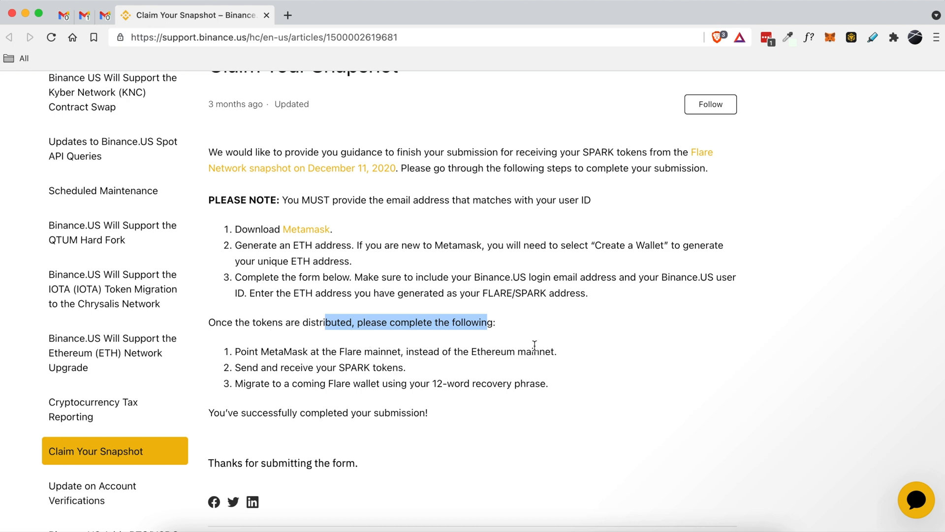
pyautogui.moveTo(247, 362)
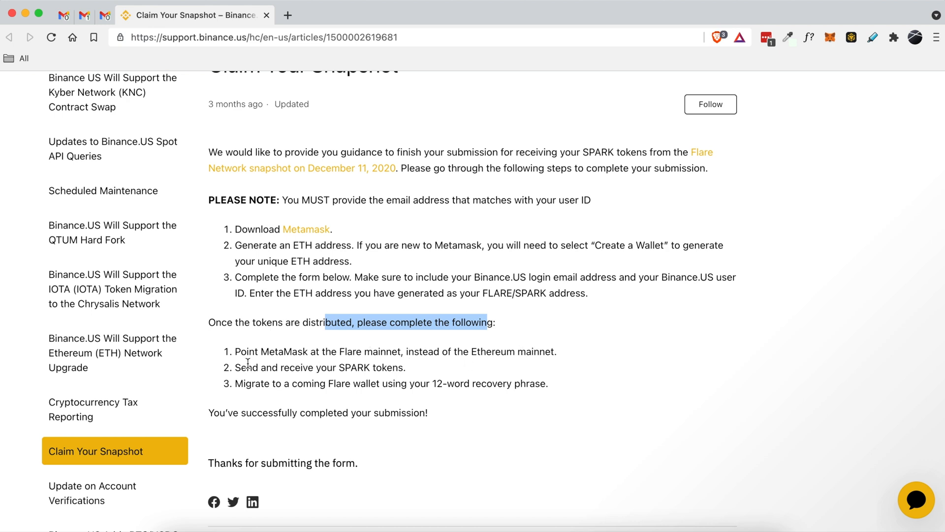